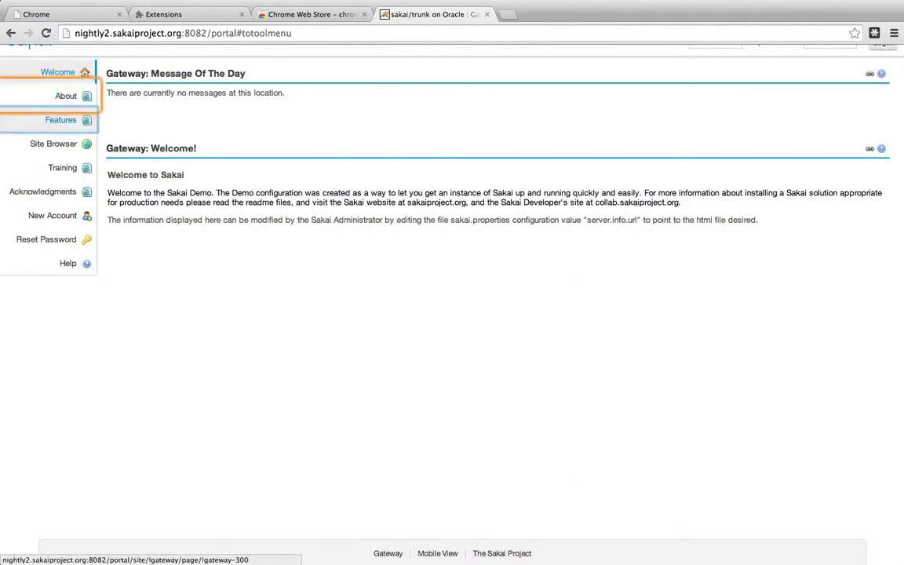
{"action": "mouse_move", "coordinate": [52, 214]}
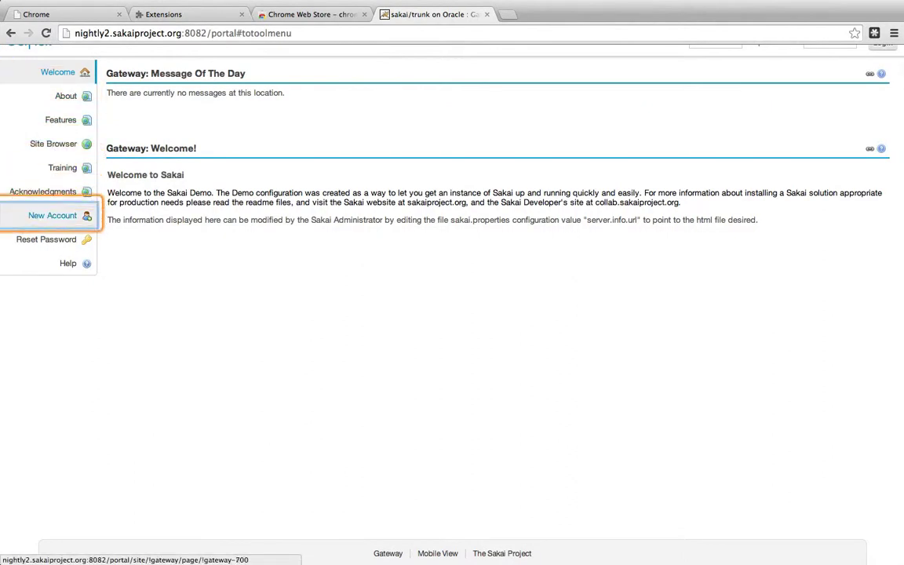
{"action": "left_click", "coordinate": [53, 215]}
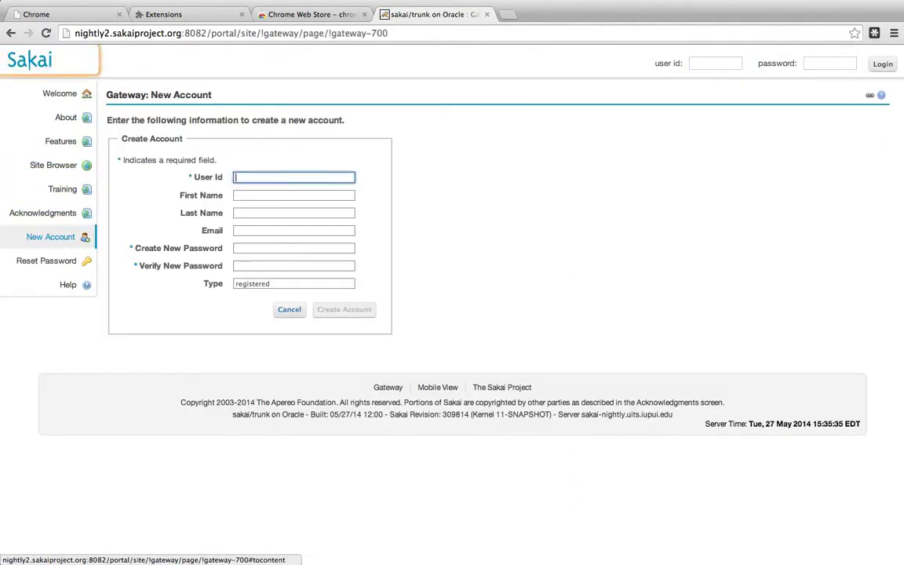
{"action": "type", "text": "mclare"}
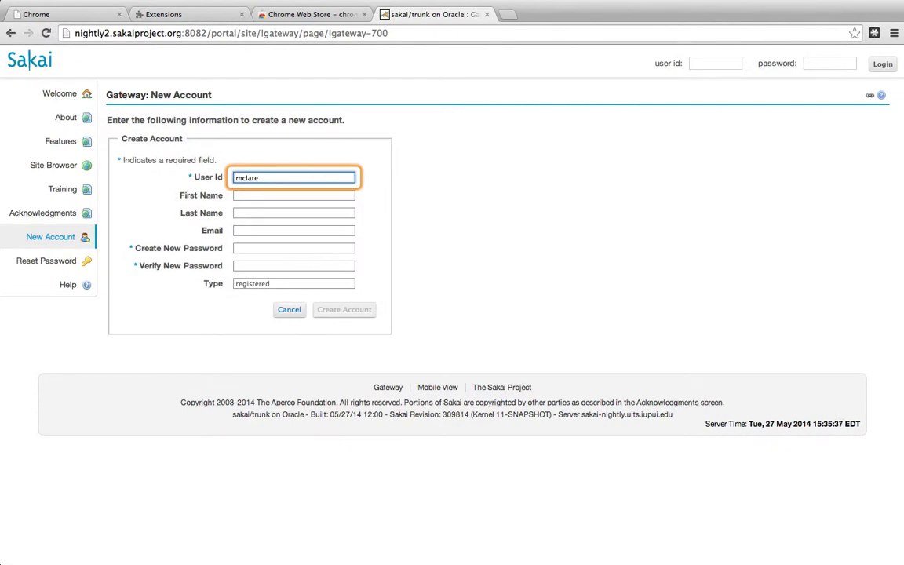
{"action": "left_click", "coordinate": [293, 212]}
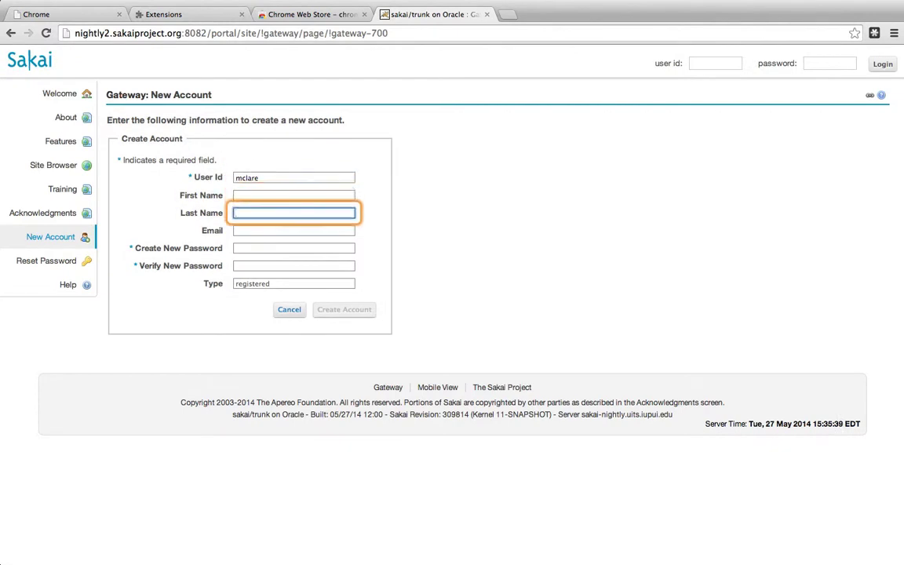
{"action": "type", "text": "MAtt"}
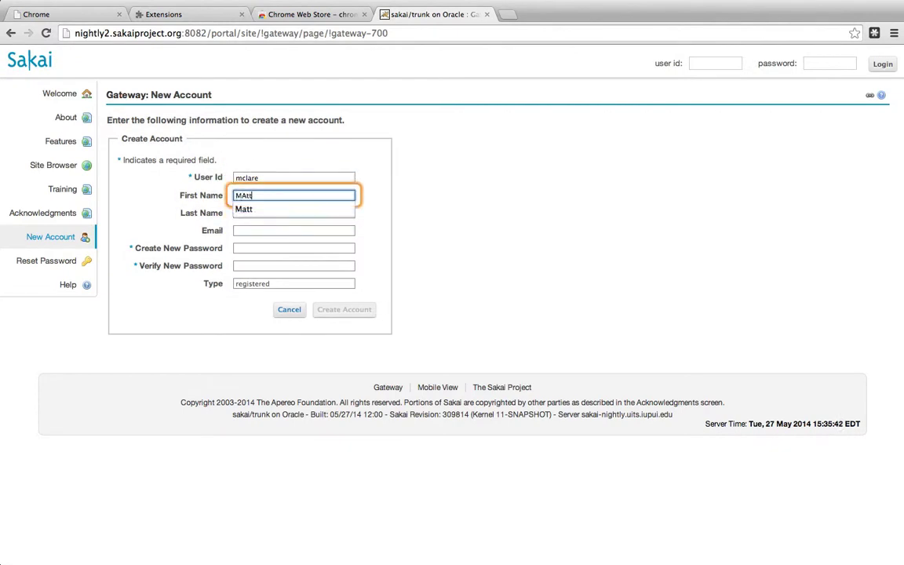
{"action": "left_click", "coordinate": [244, 210]}
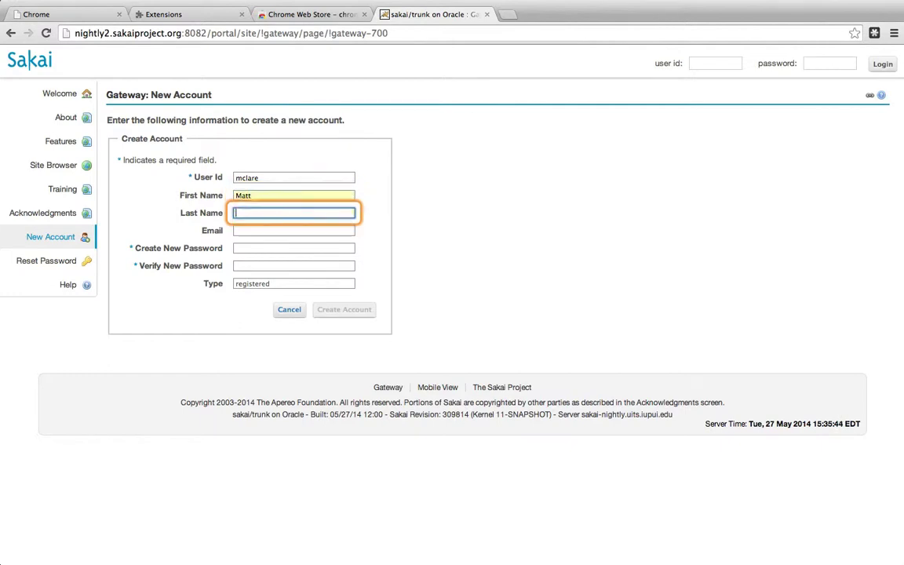
{"action": "type", "text": "Clare"}
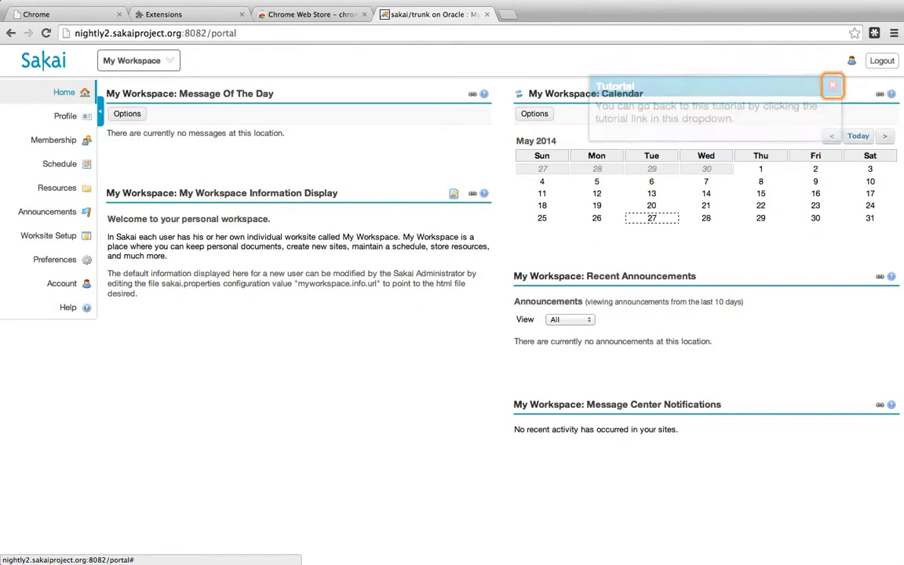
Step: Close the Tutorial popup over the new user's My Workspace home page
{"action": "left_click", "coordinate": [831, 85]}
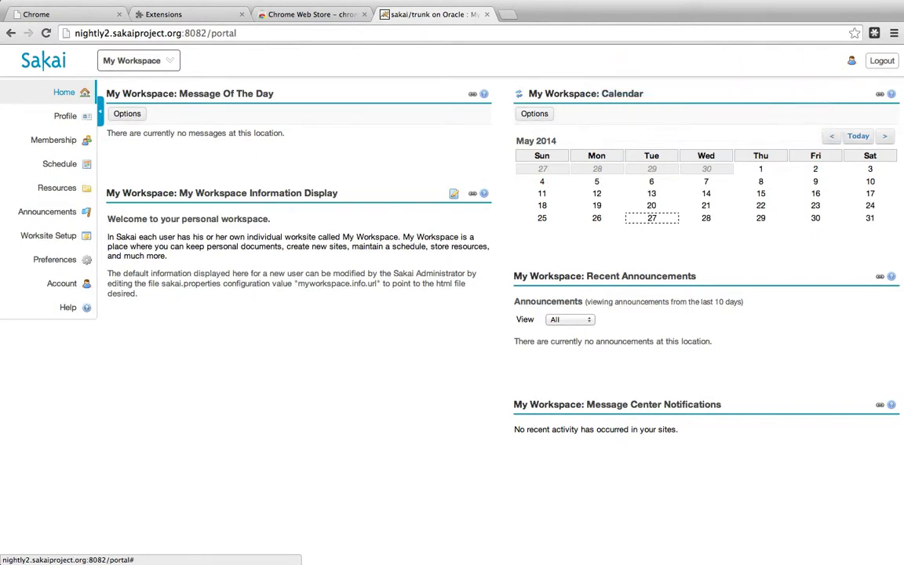
{"action": "scroll", "scroll_direction": "down", "scroll_amount": 3}
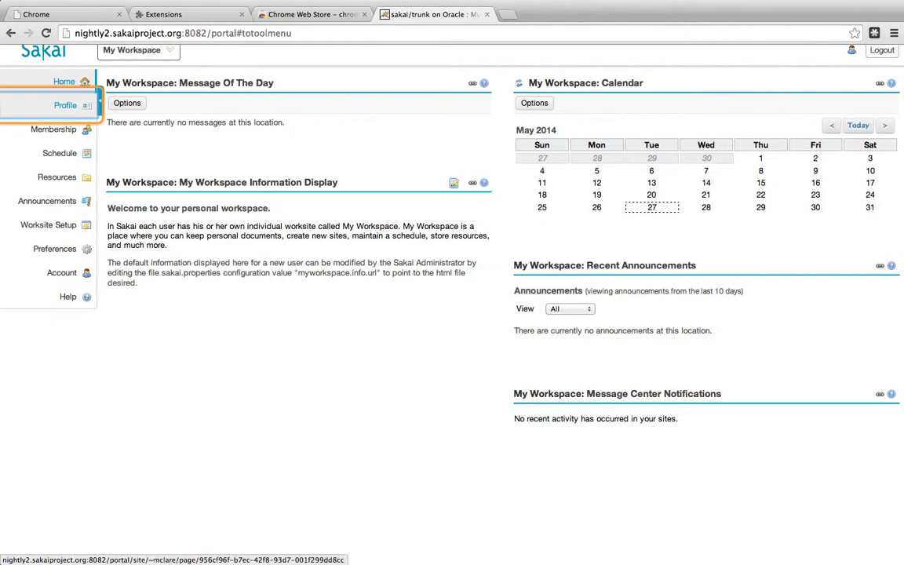
{"action": "mouse_move", "coordinate": [53, 128]}
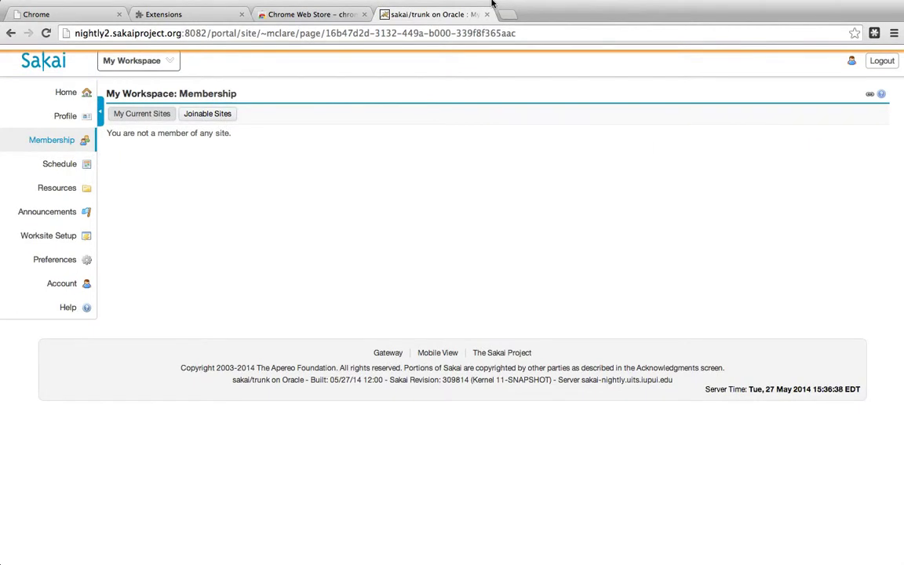
Step: Show the Membership page listing no sites for the new user
{"action": "left_click", "coordinate": [591, 6]}
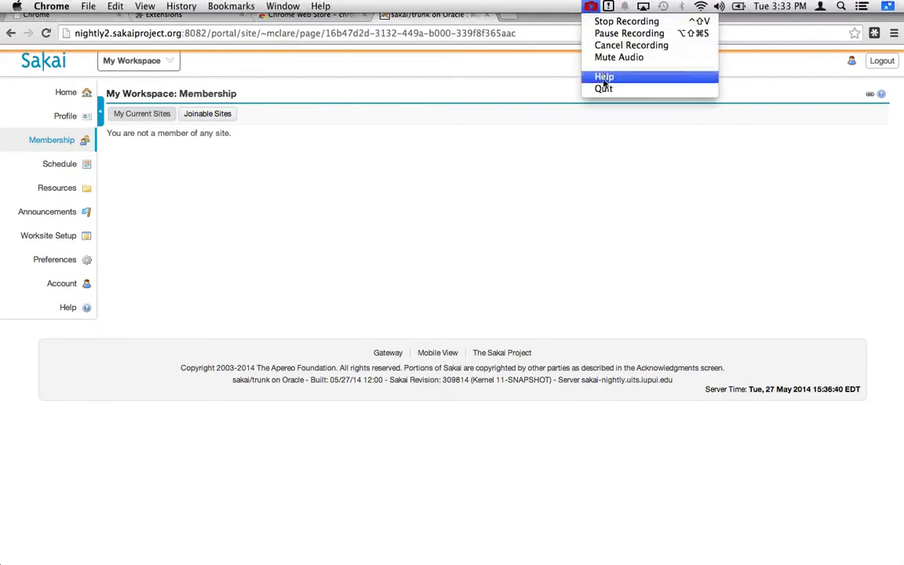